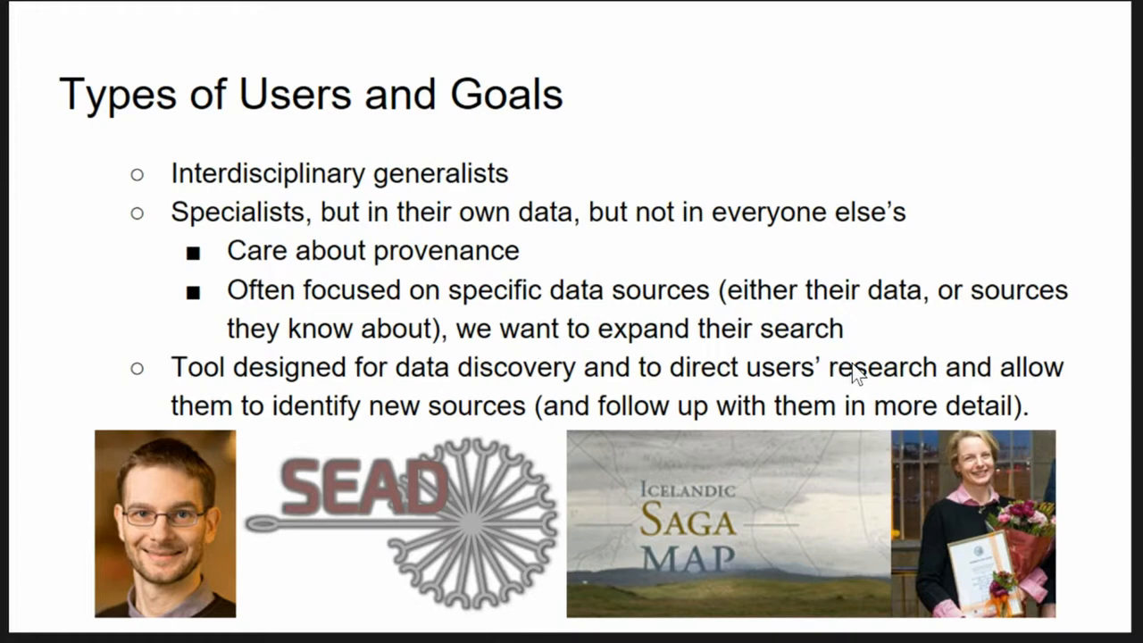
# Step: Advance the slideshow to the 'Alternatives: Ariadne' slide with its temporal and map interfaces
pyautogui.press('Right')
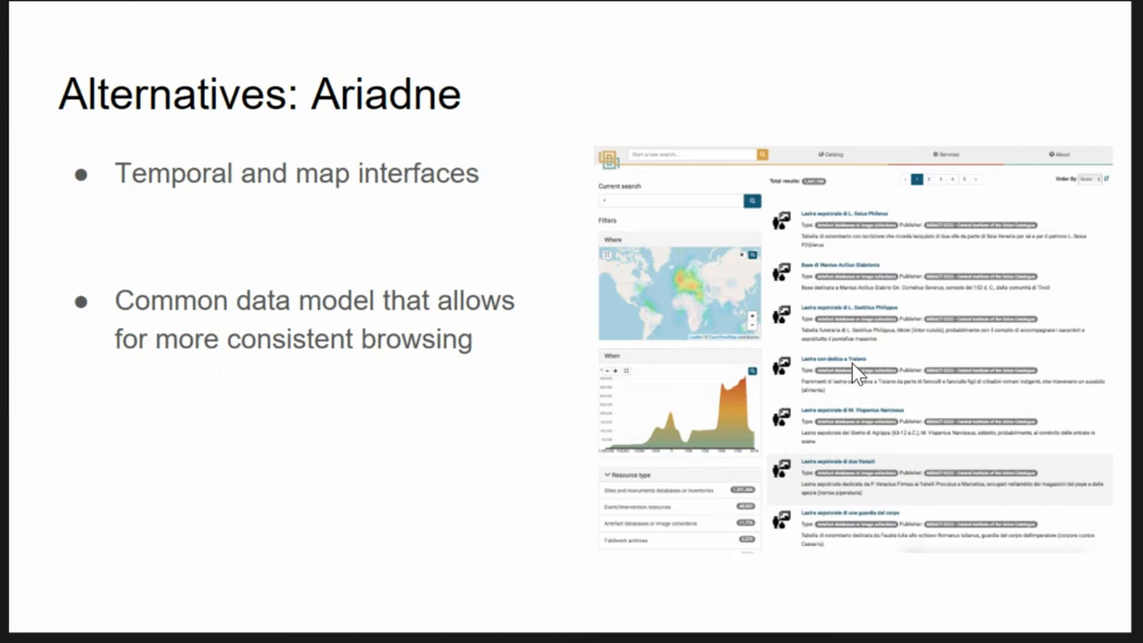
# Step: Advance to the 'Alternatives: FASTI' slide on common metadata and browse interfaces
pyautogui.press('Right')
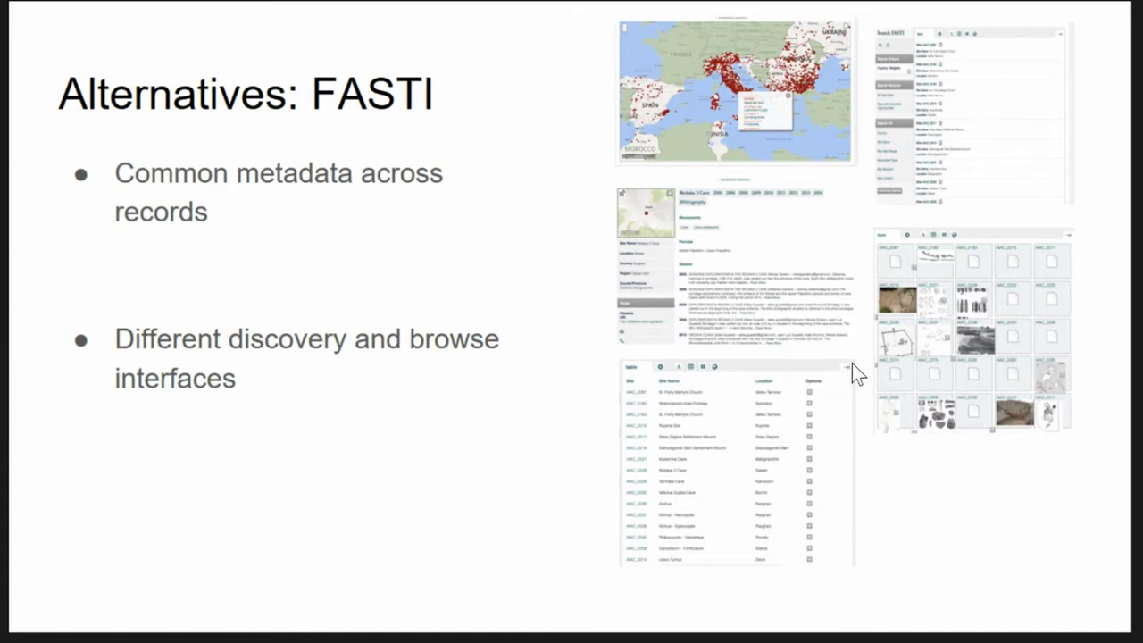
pyautogui.press('Right')
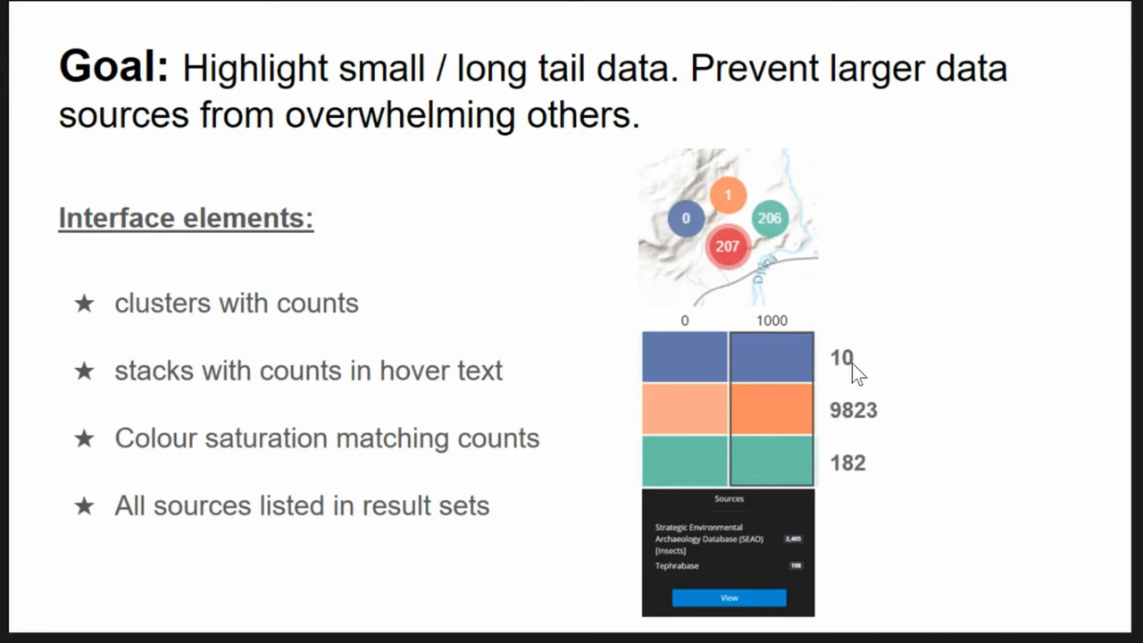
# Step: Advance to the 'Goal: Emphasize data type over specific source' slide
pyautogui.press('Right')
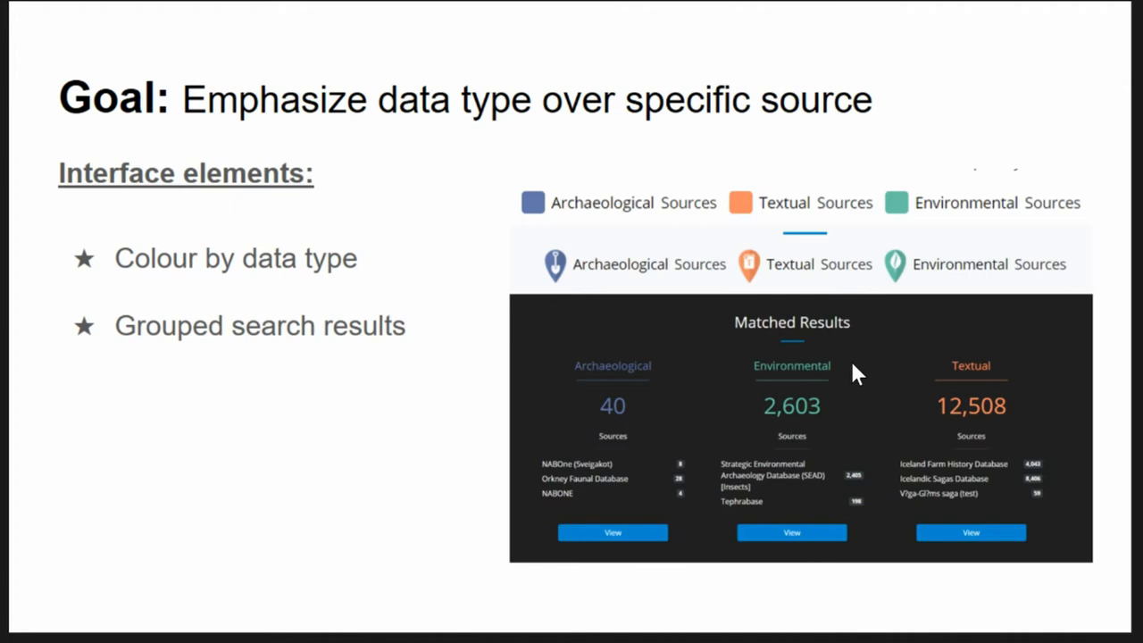
# Step: Advance to the 'Spatial Interface Progression' slide tracing maps from points to clusters of types
pyautogui.press('Right')
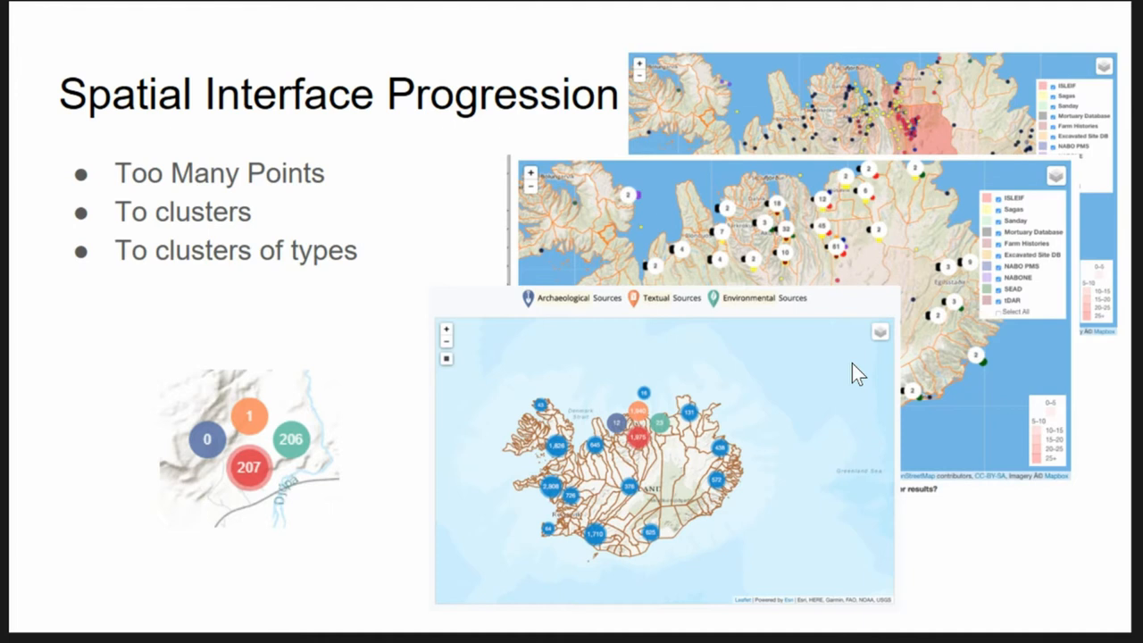
# Step: Advance to the 'Temporal Interface Progression' slide comparing original and current timelines
pyautogui.press('Right')
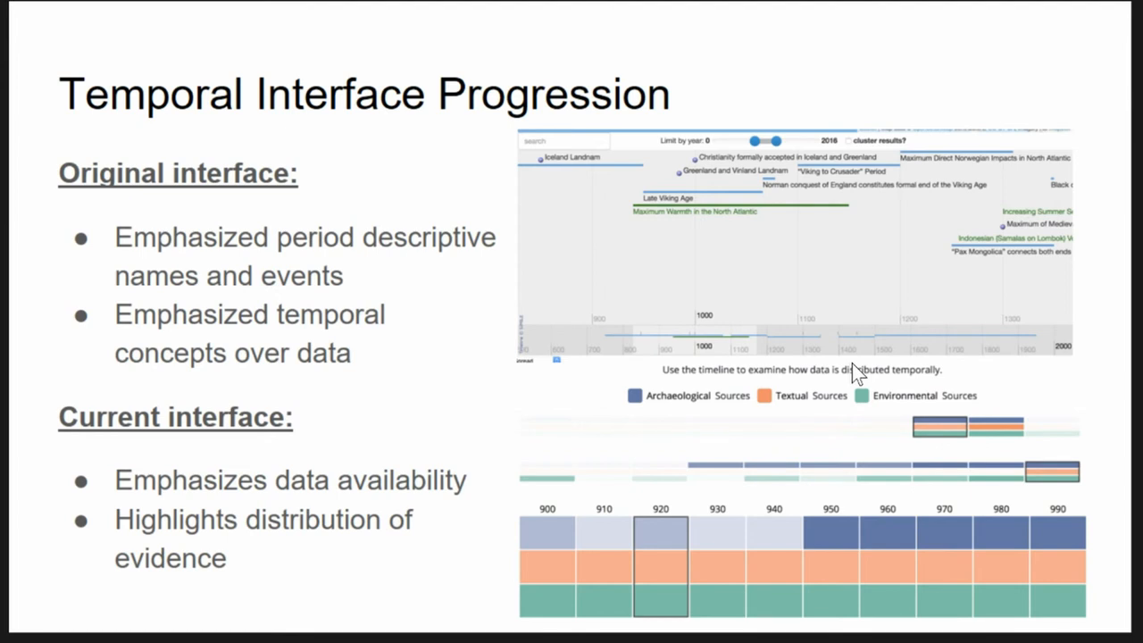
# Step: Advance through the linked-filters goal slide to the 'Concept Interface progression' slide
pyautogui.press('Right')
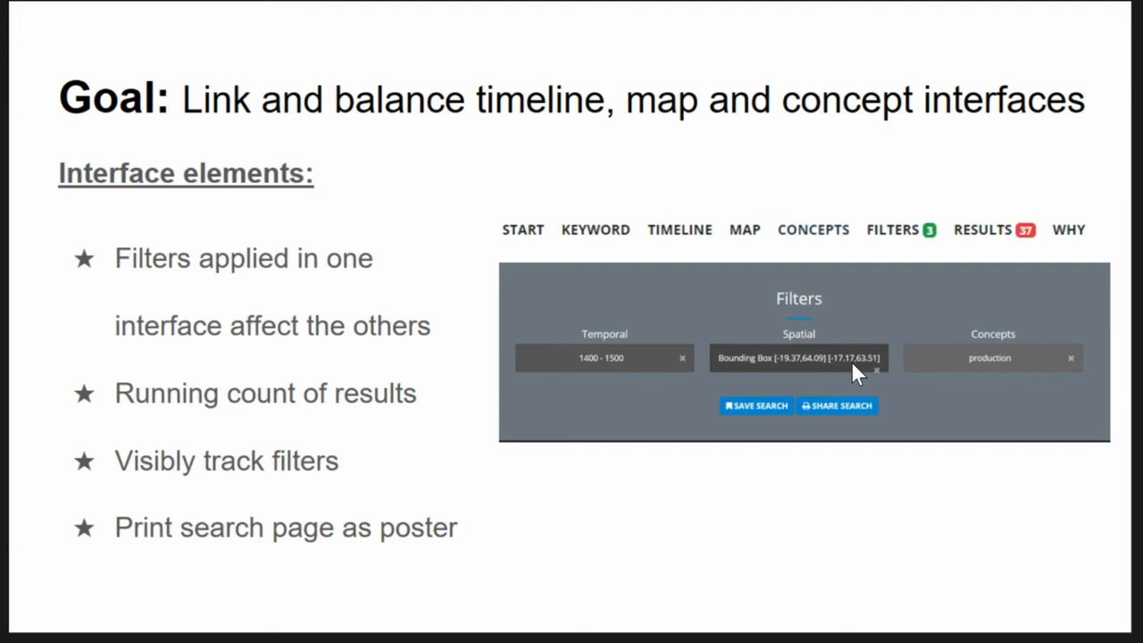
pyautogui.press('Right')
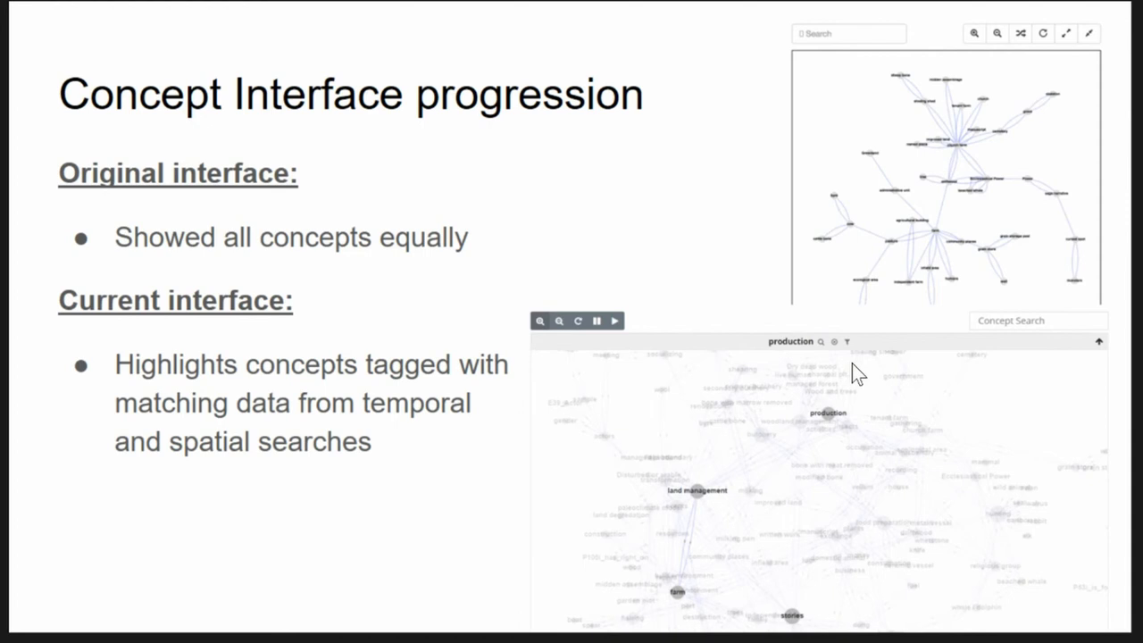
# Step: Advance to the Goal slide on linking timeline, map and concept interfaces via shared filters
pyautogui.press('Right')
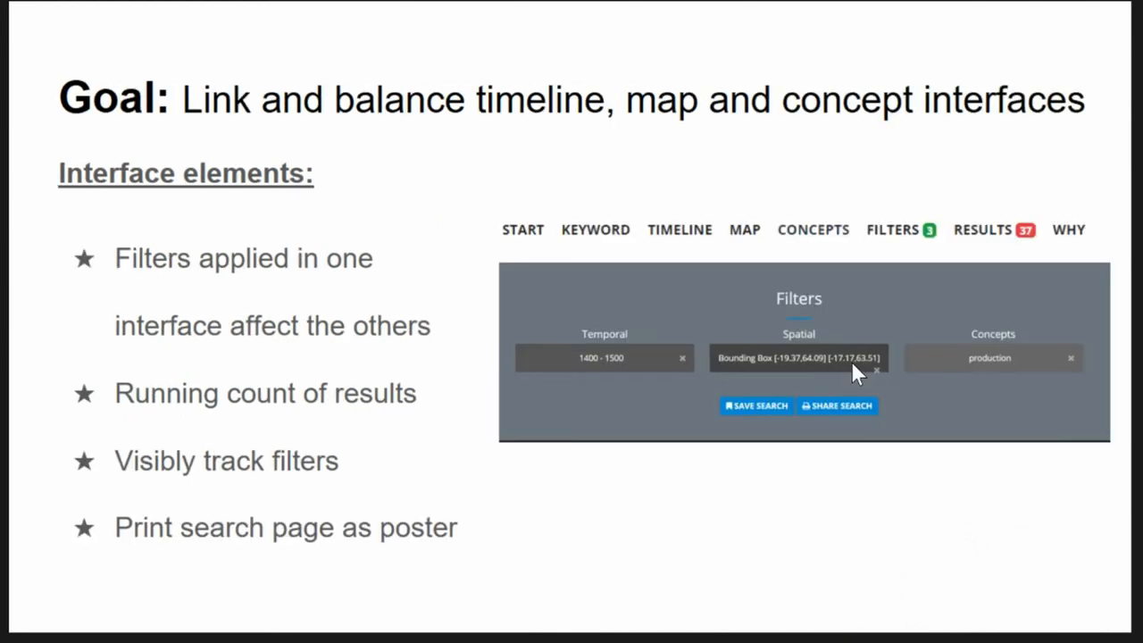